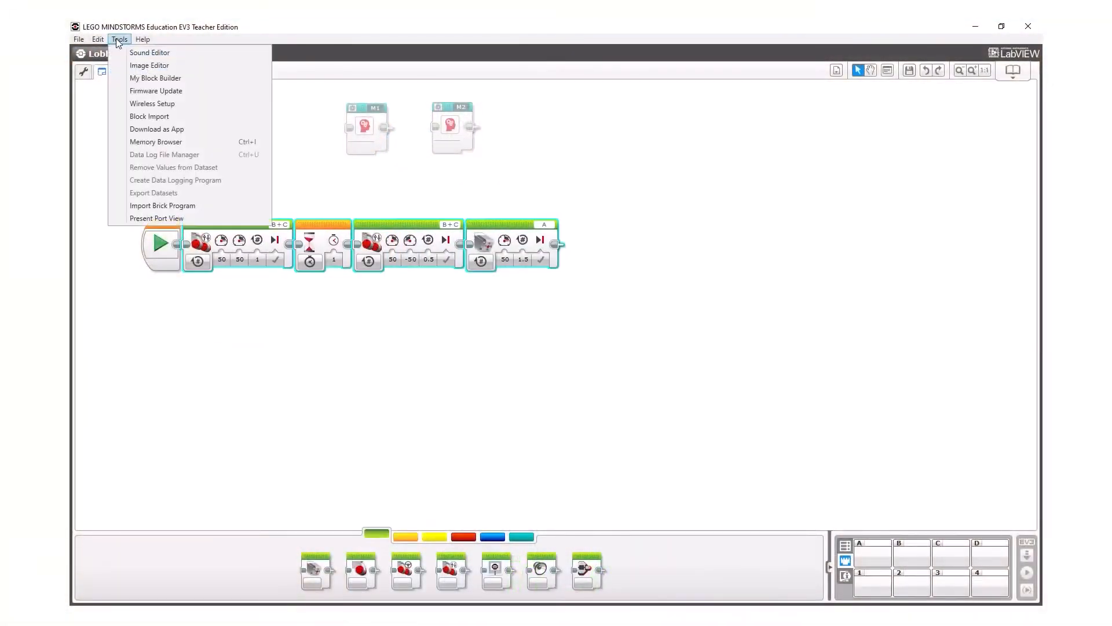
Step: Create My Block M3 from the selected motor and wait blocks, then show flow control blocks
left_click(156, 79)
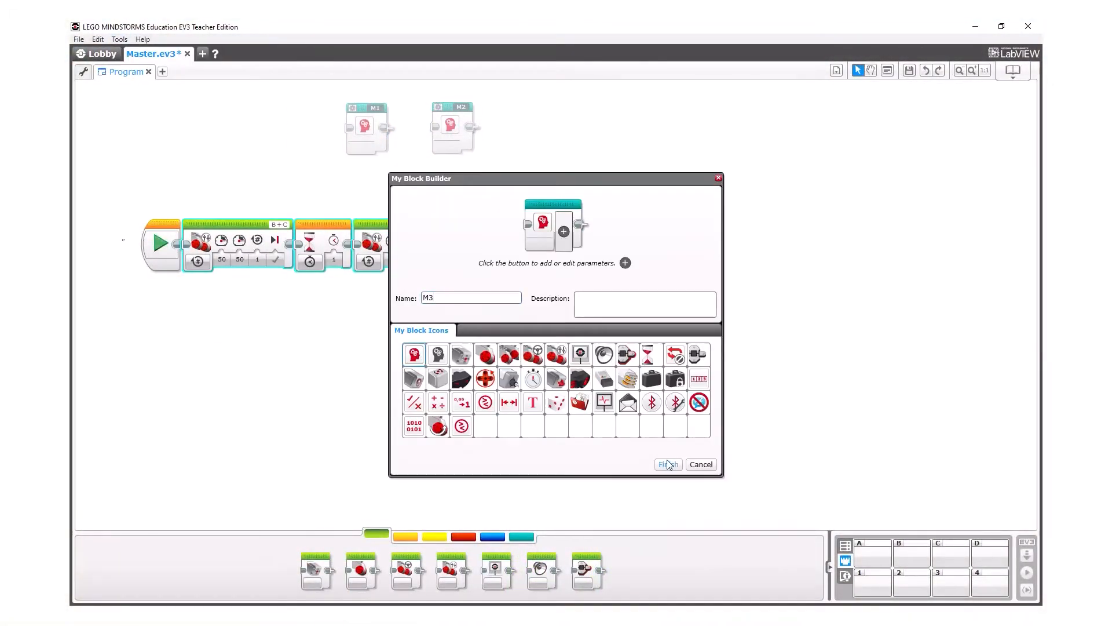
left_click(667, 464)
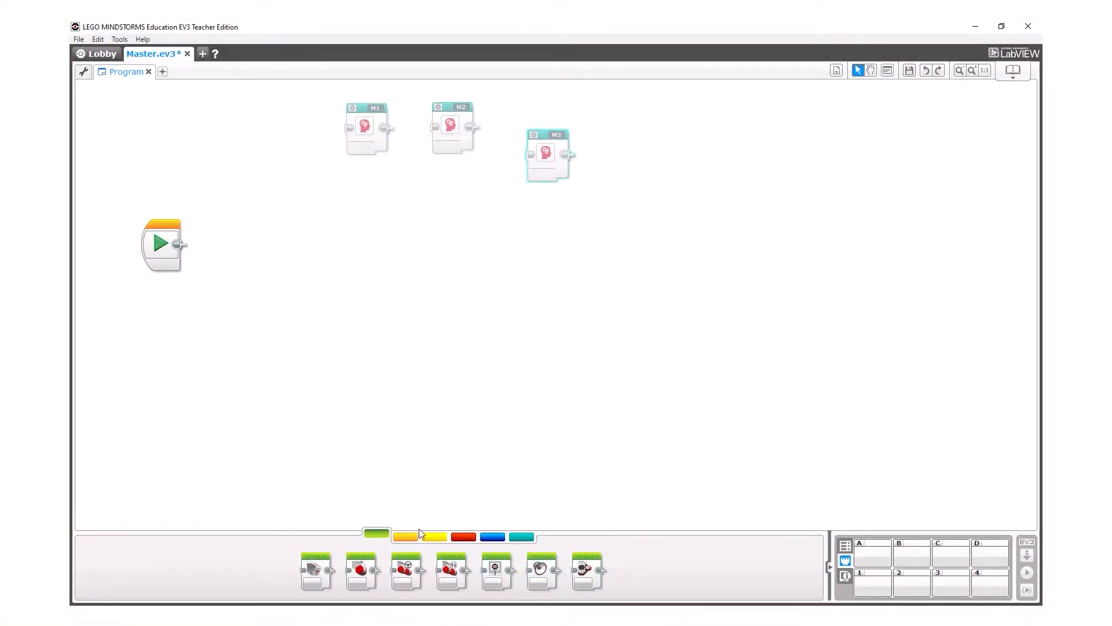
left_click(405, 537)
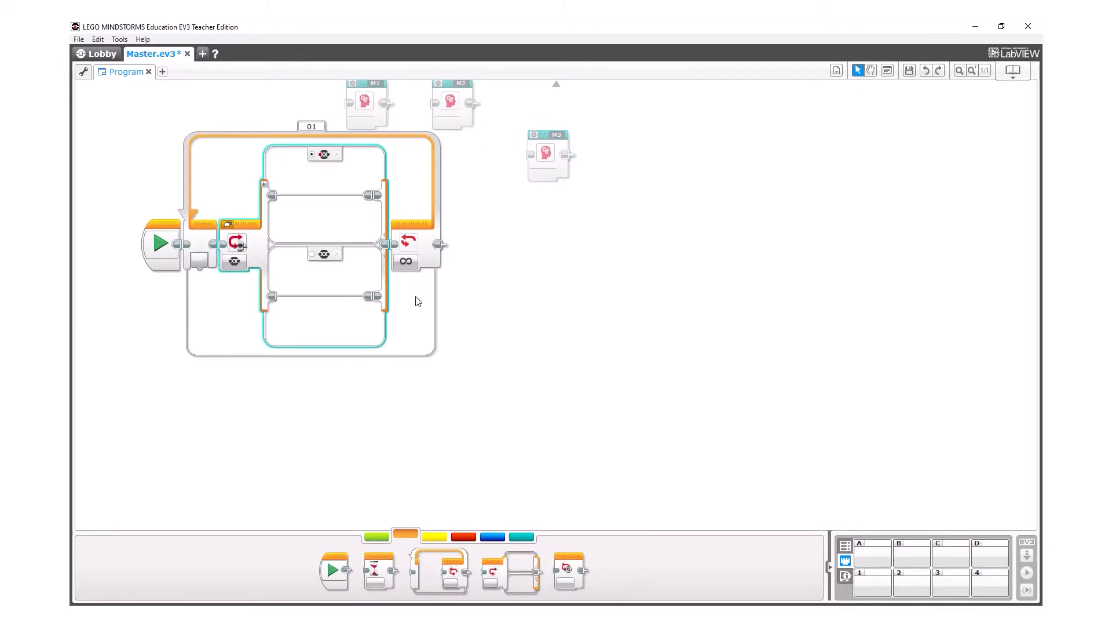
Step: Give the color switch a third case and set its cases to black, blue and red
left_click(325, 154)
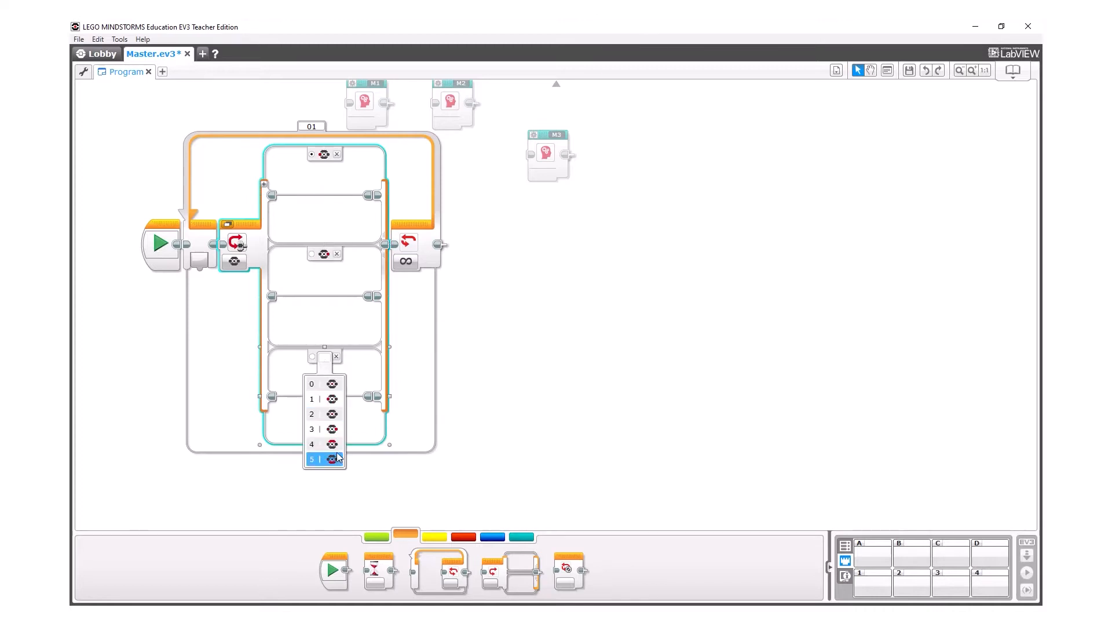
left_click(324, 458)
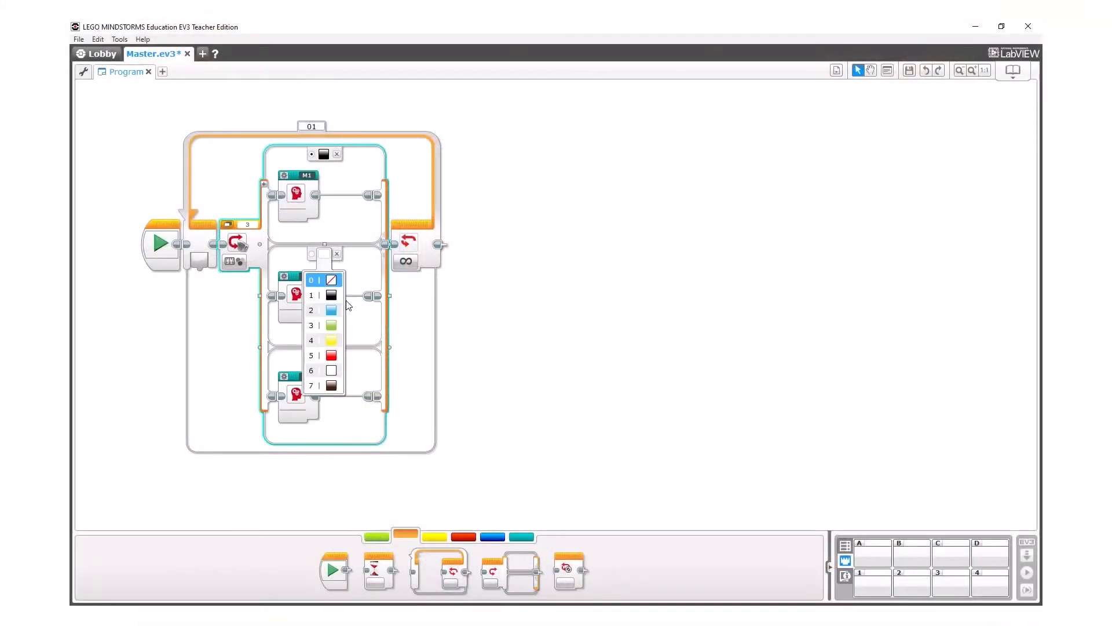
left_click(331, 310)
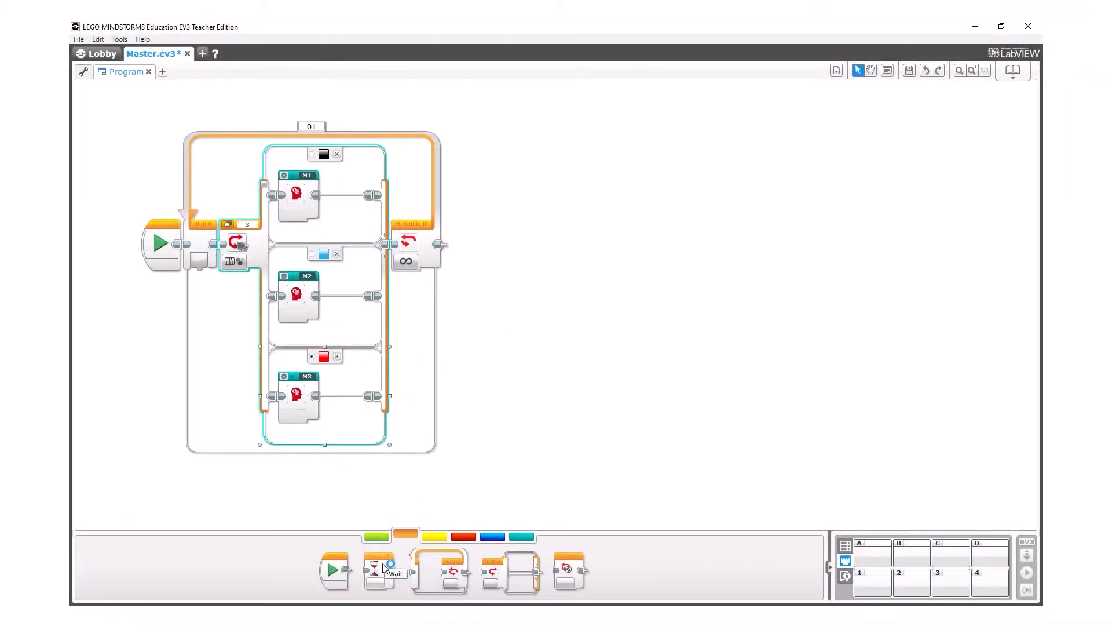
left_click(248, 244)
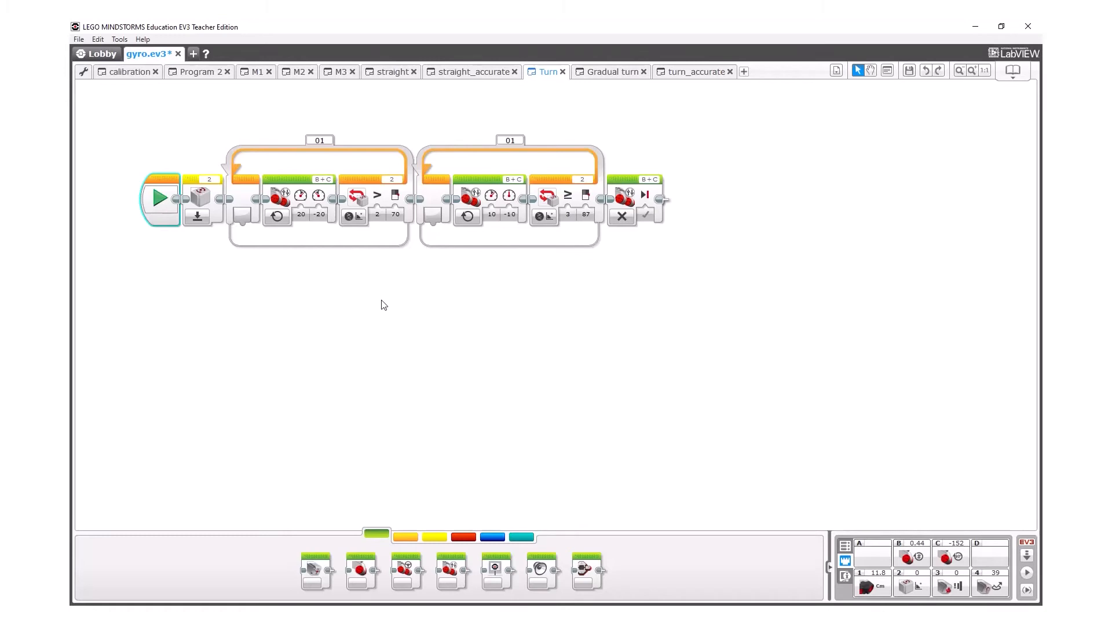
mouse_move(911, 585)
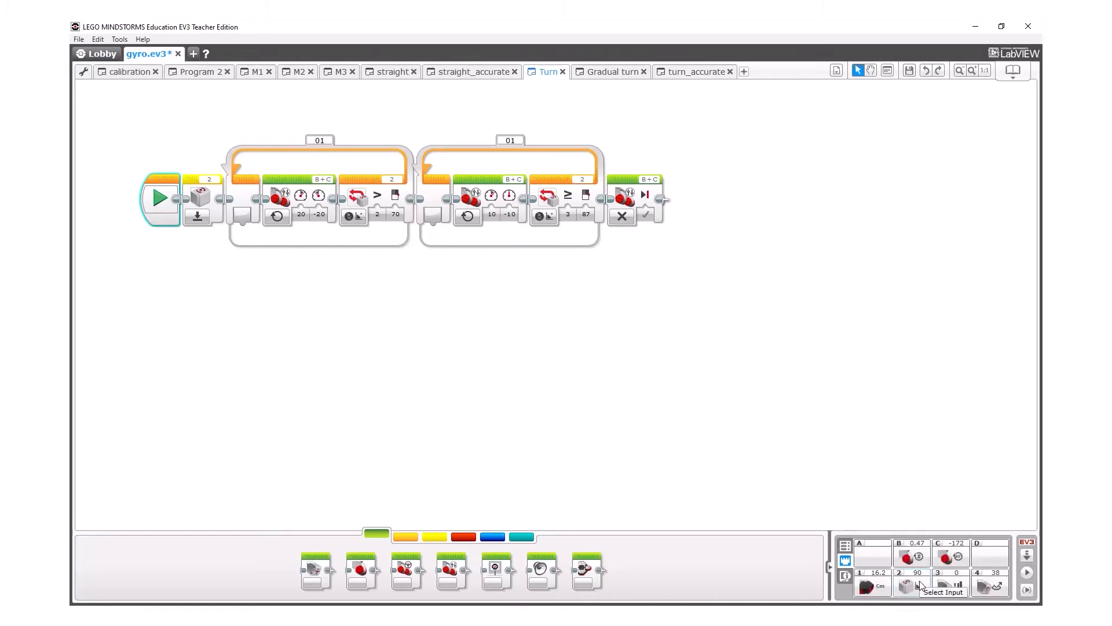
mouse_move(789, 531)
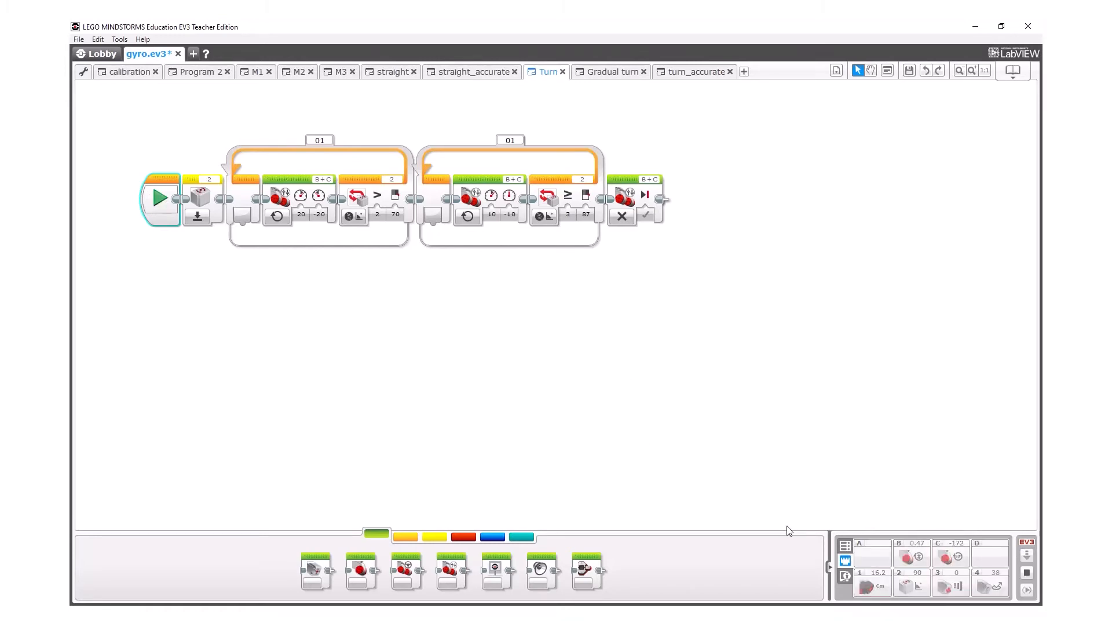
mouse_move(908, 585)
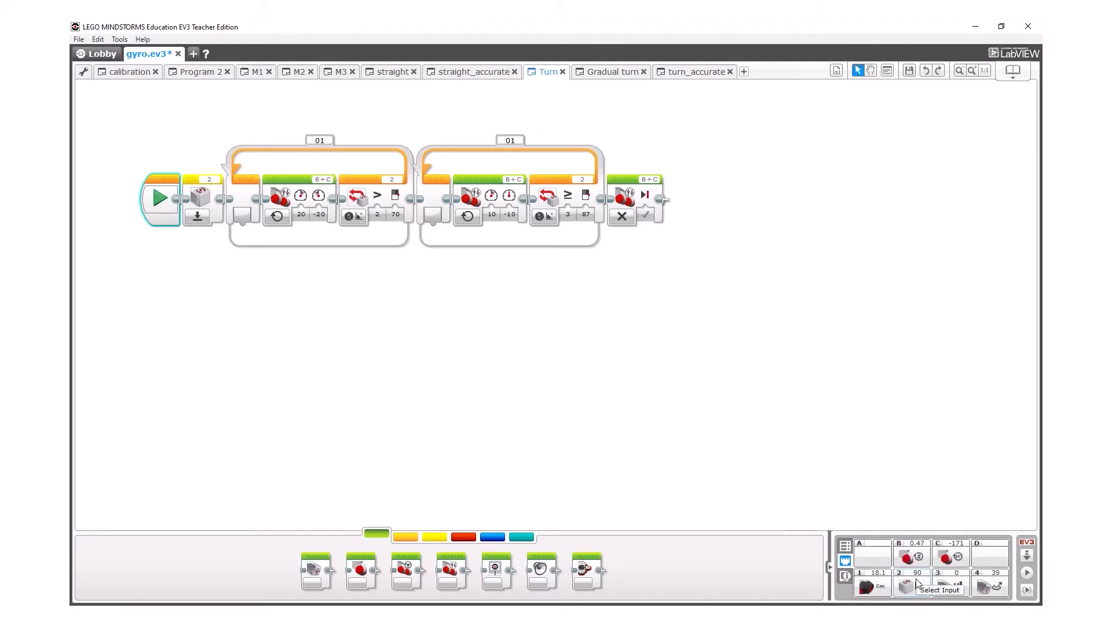
mouse_move(512, 325)
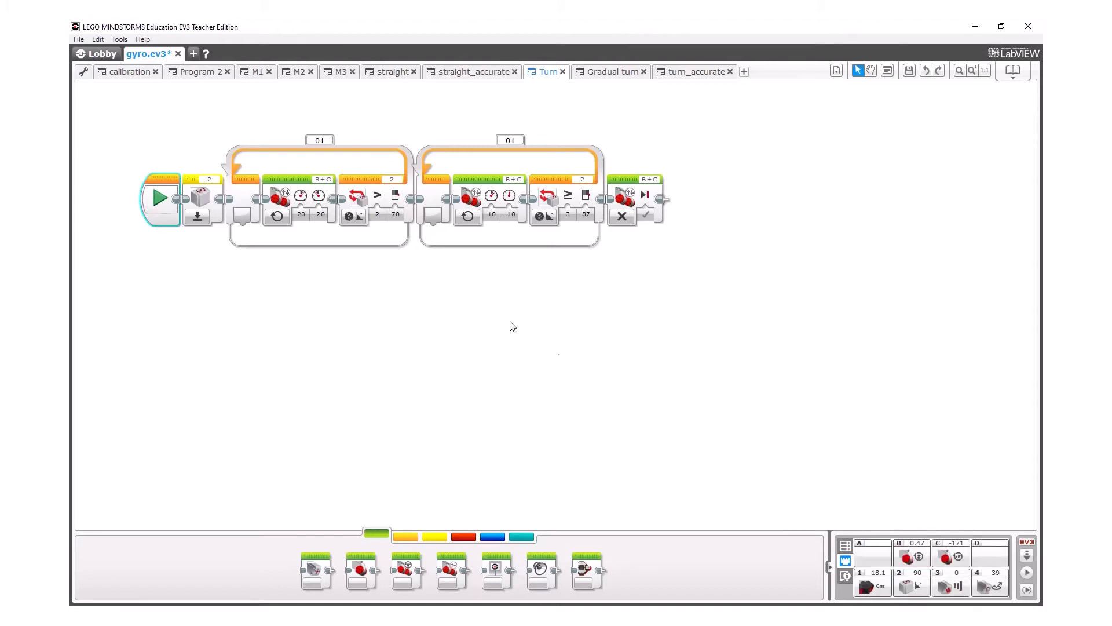
mouse_move(369, 269)
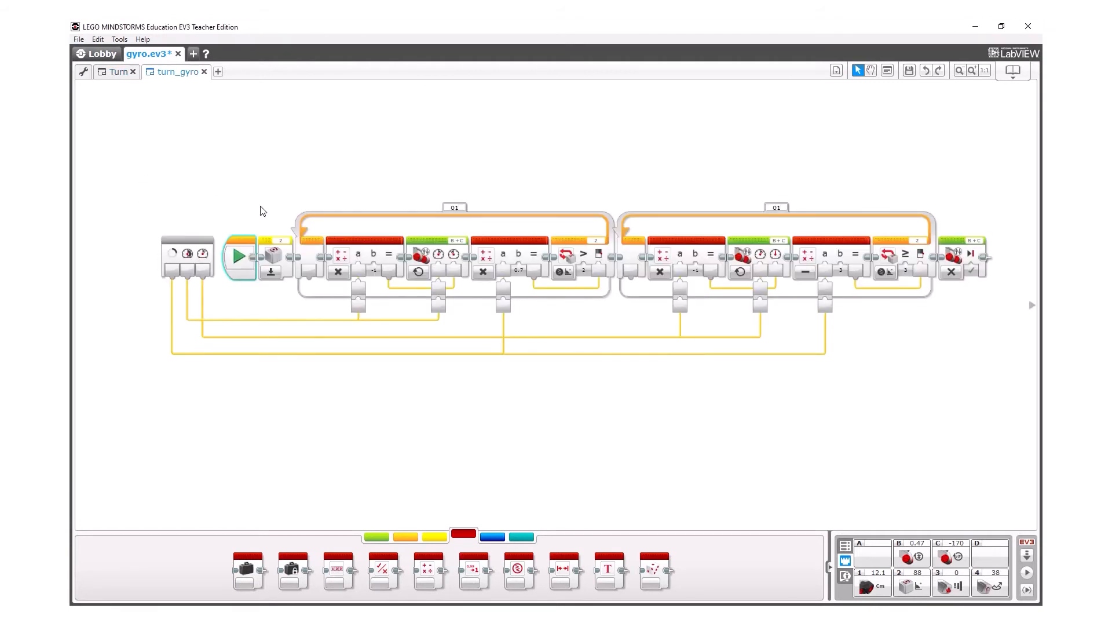
mouse_move(783, 396)
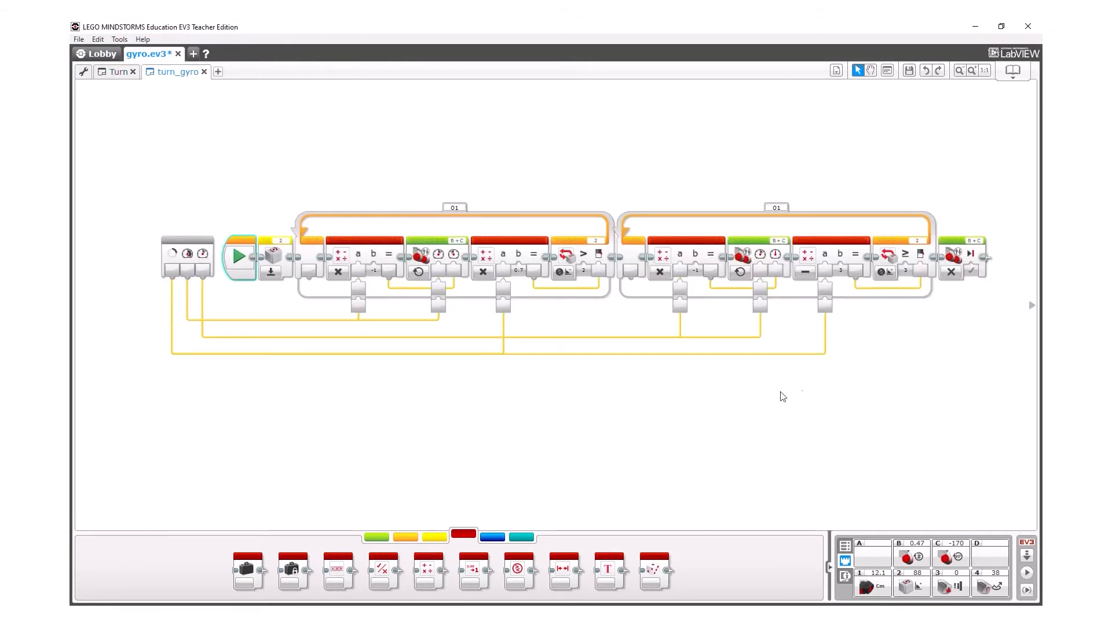